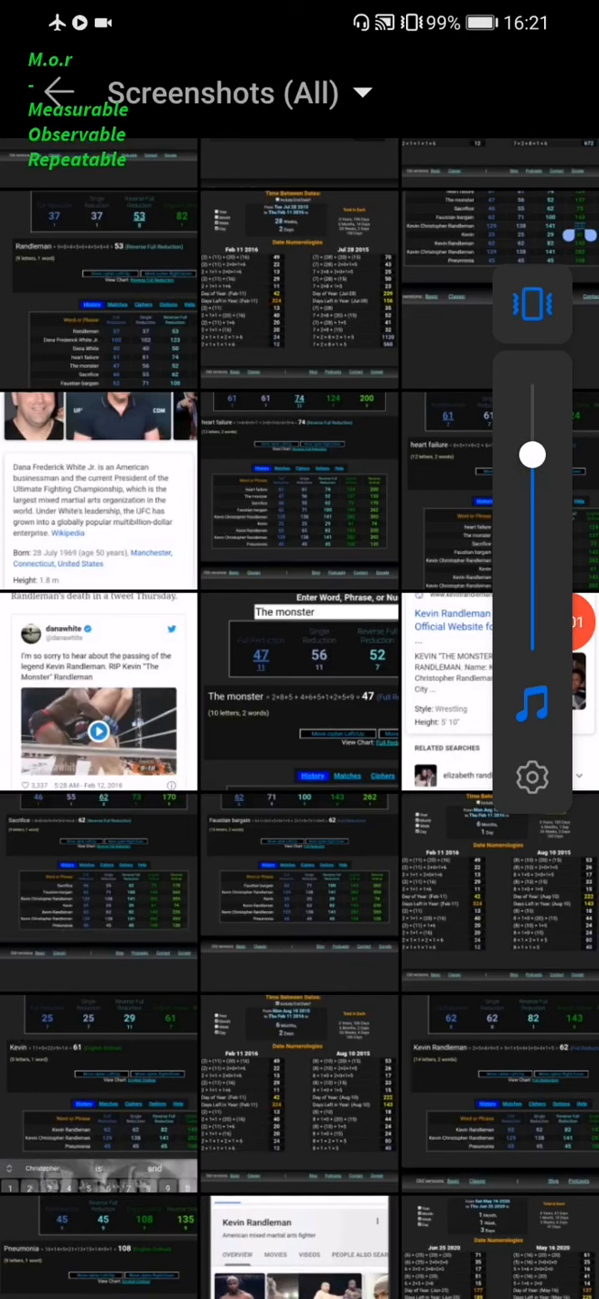
# Lower the volume, then scroll the Screenshots grid down to the Kevin Randleman thumbnails
pyautogui.moveTo(531, 455); pyautogui.dragTo(531, 490)
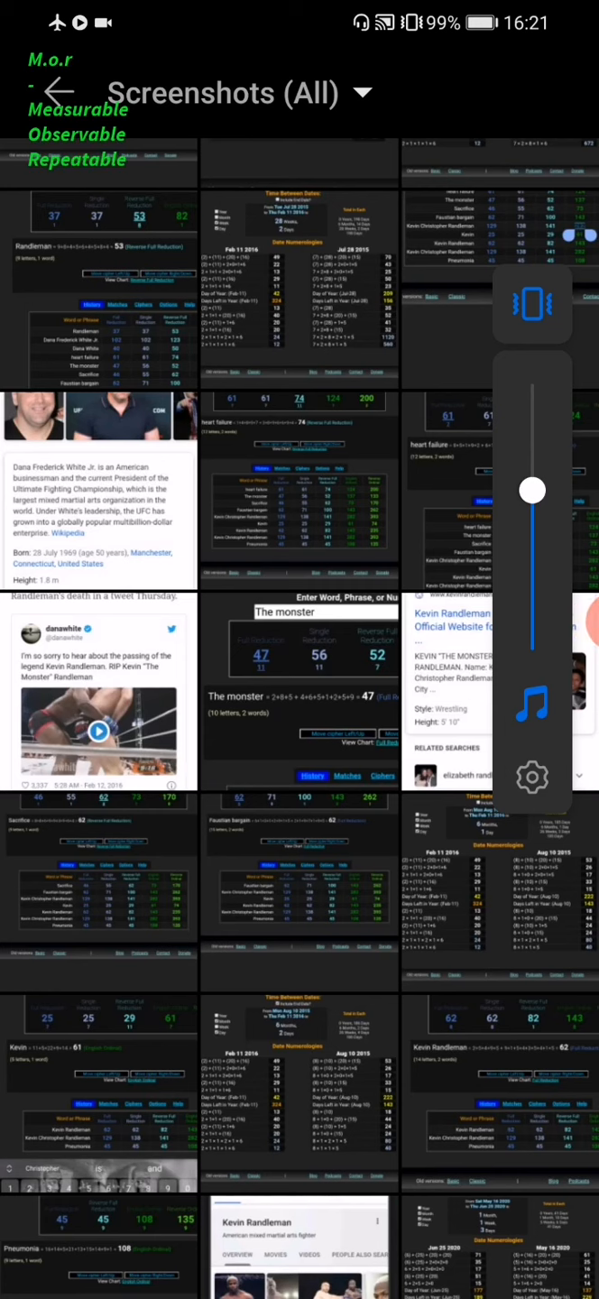
pyautogui.moveTo(532, 490); pyautogui.dragTo(532, 526)
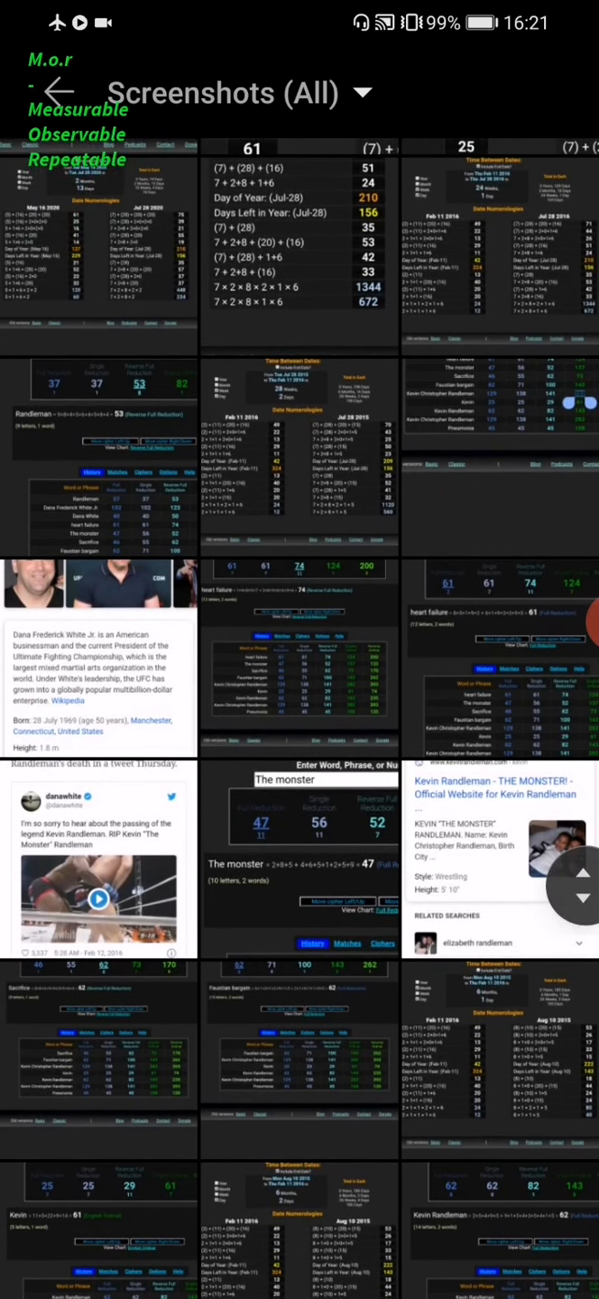
pyautogui.scroll(-3)
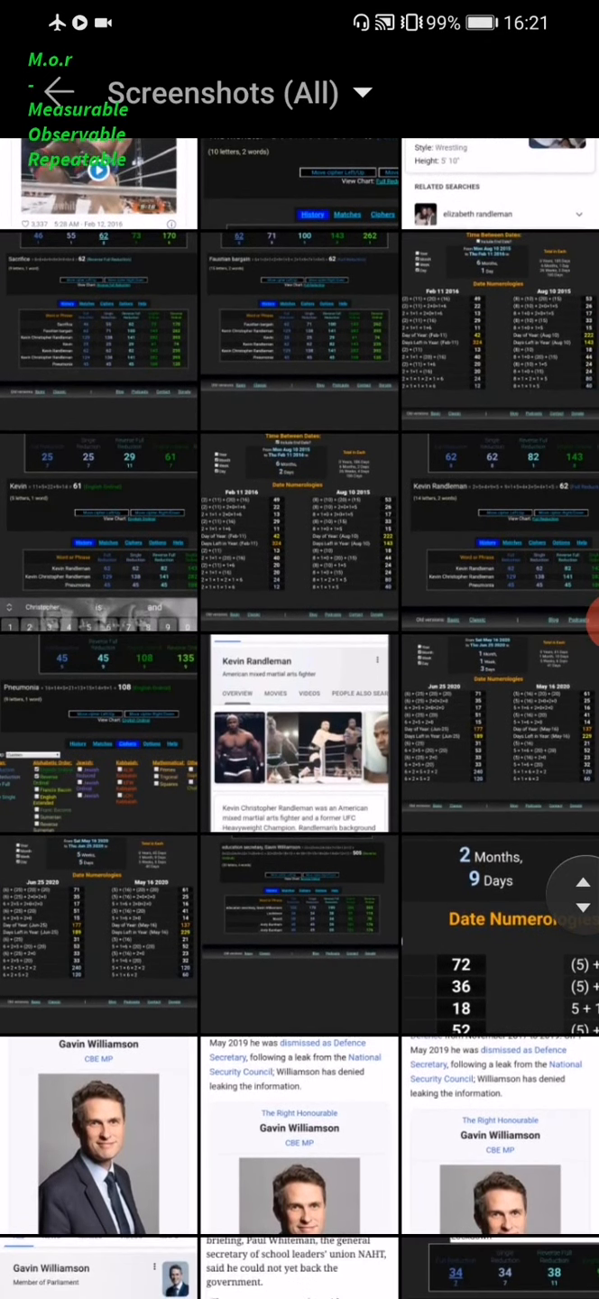
pyautogui.scroll(-3)
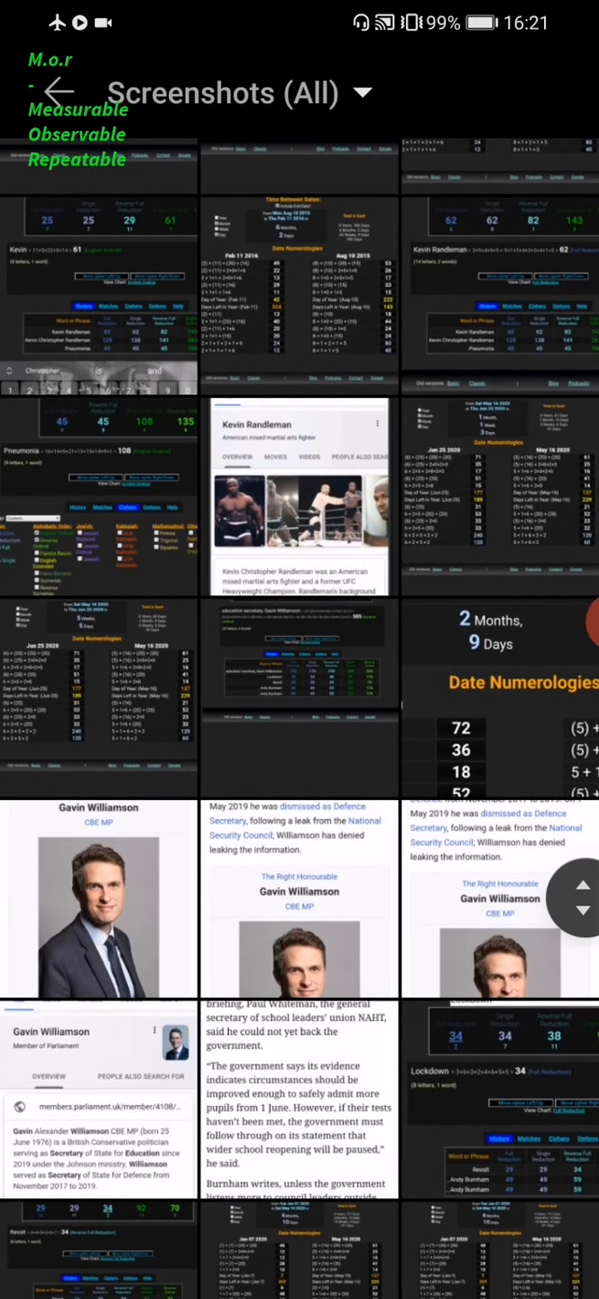
# Open the Kevin Randleman search-result screenshot showing his born and died dates
pyautogui.click(300, 659)
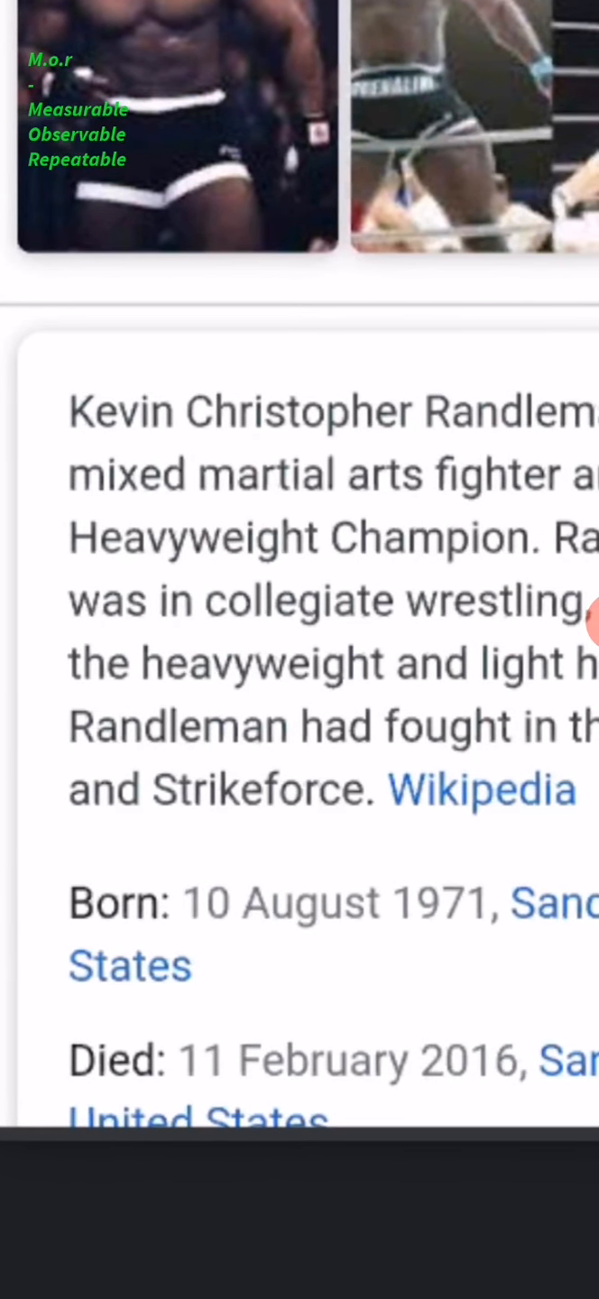
pyautogui.scroll(-3)
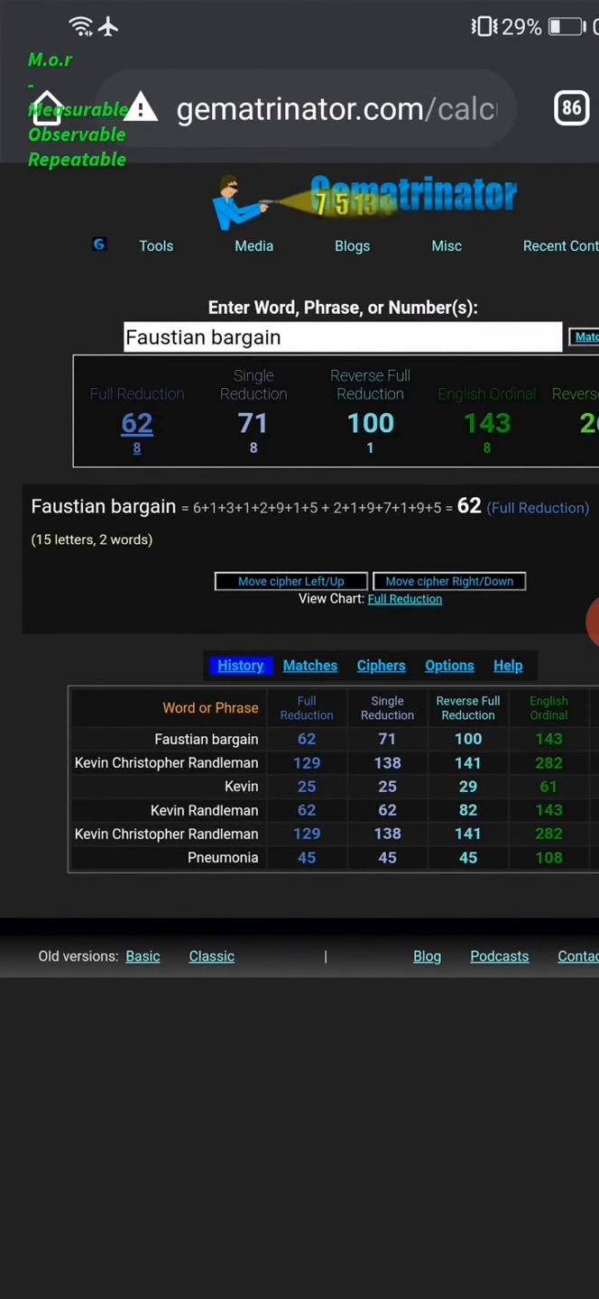
pyautogui.scroll(-3)
pyautogui.write('Randleman')
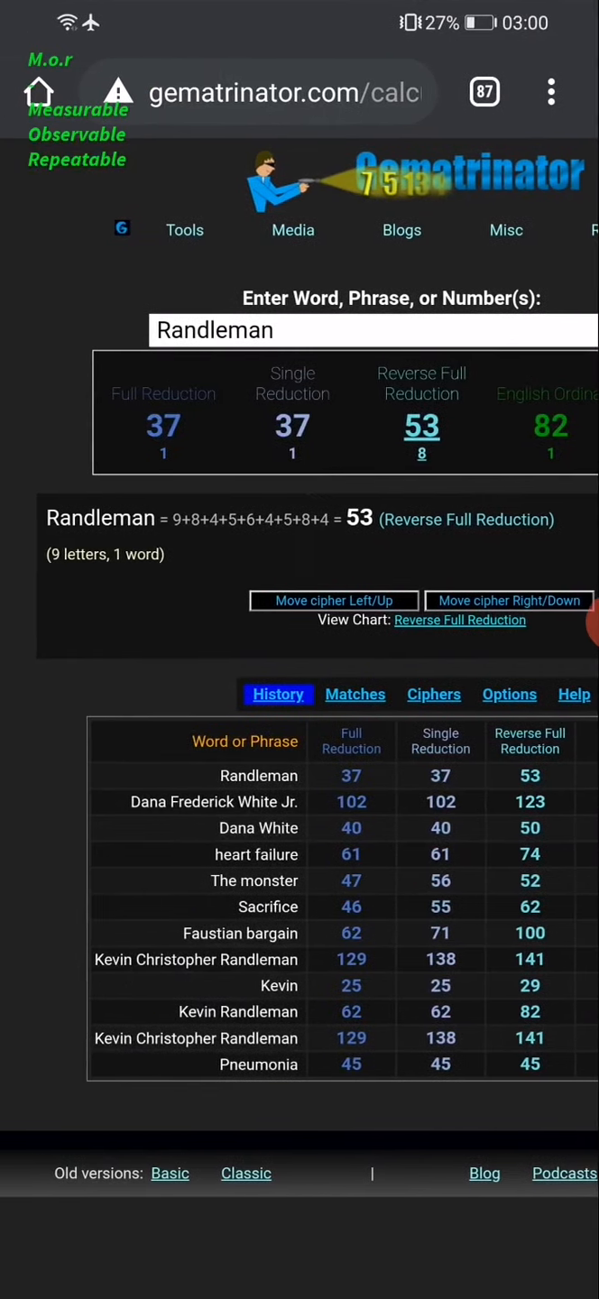
# Swipe to the Gematrinator Randleman screenshot with its cipher history table
pyautogui.scroll(-3)
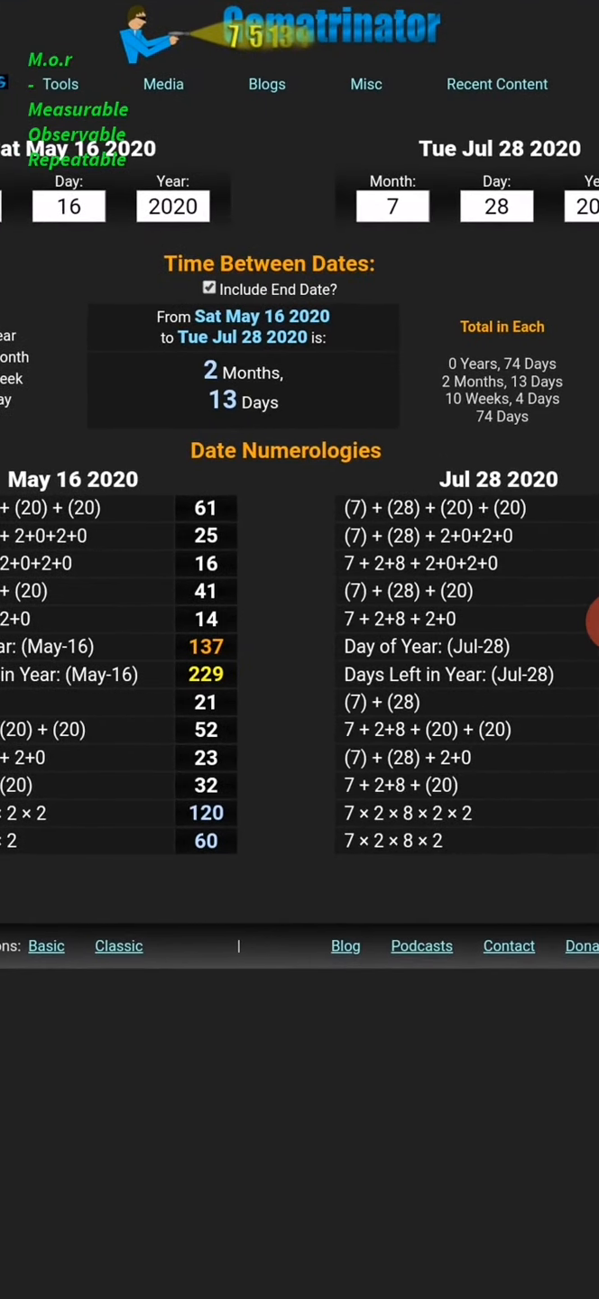
# Swipe to the May 16 to Jul 28 2020 date-span screenshot (2 months, 13 days)
pyautogui.scroll(-3)
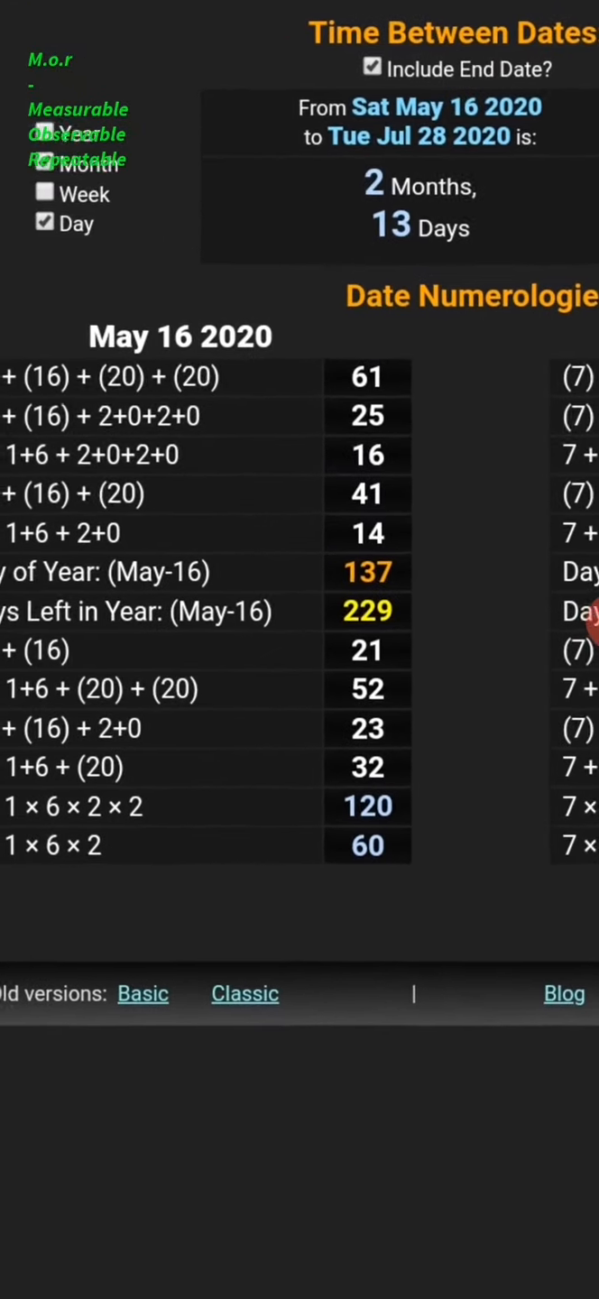
# Swipe to the history table screenshot with English Ordinal and Reverse Ordinal values
pyautogui.scroll(-3)
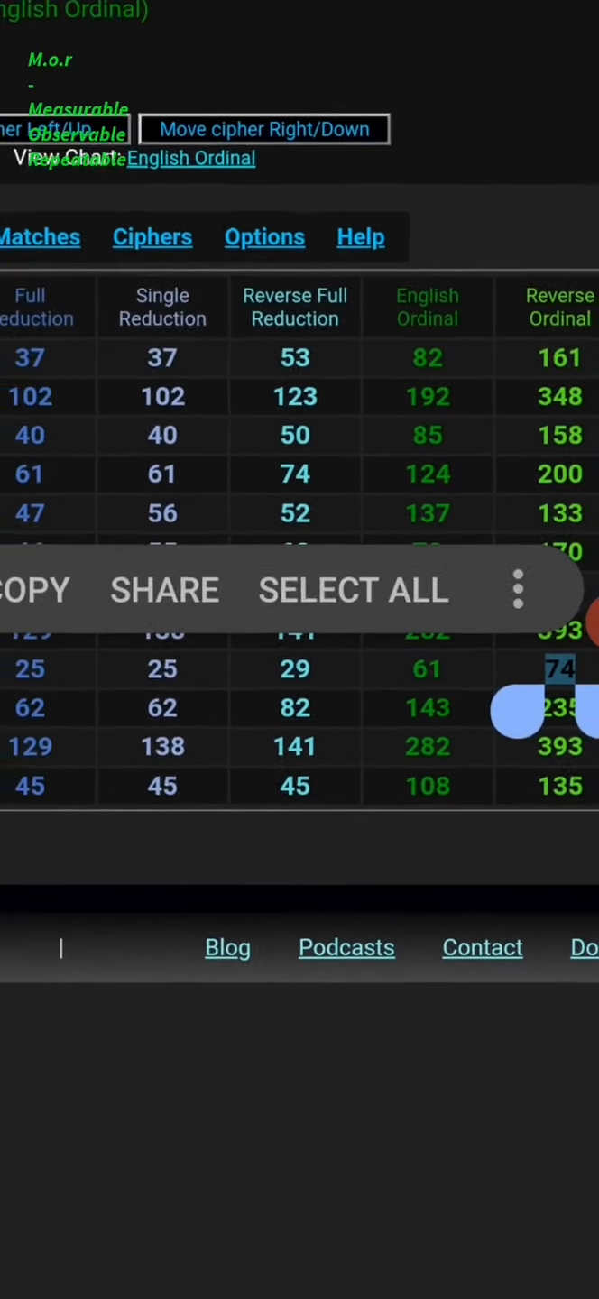
pyautogui.scroll(-3)
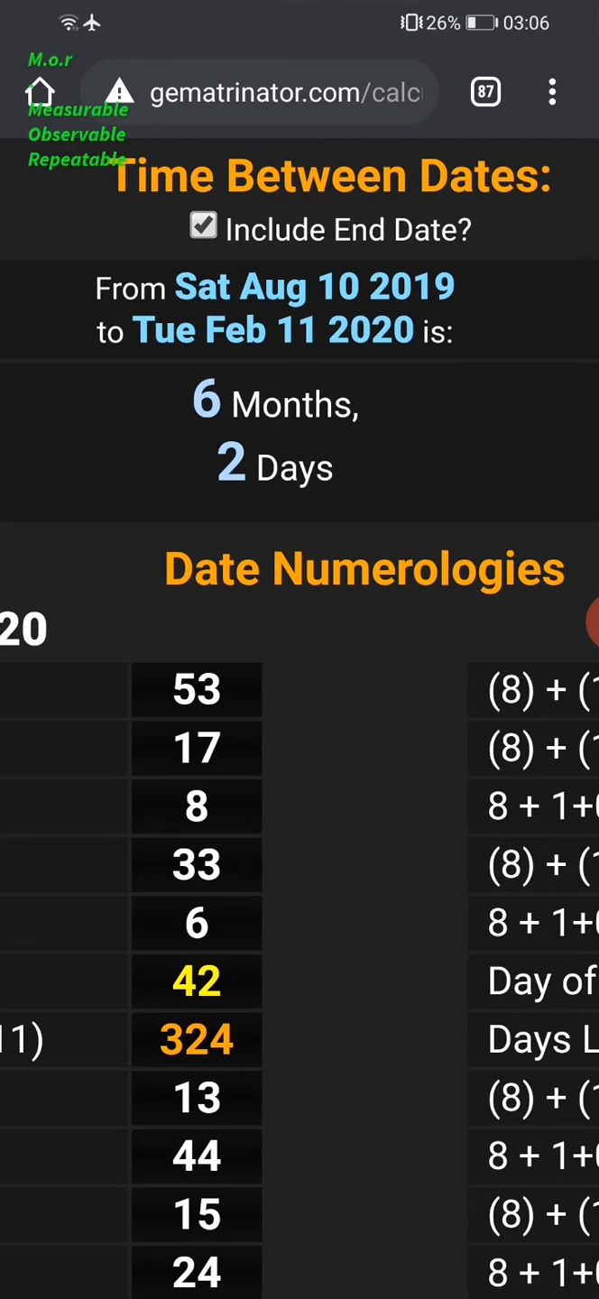
pyautogui.doubleClick(376, 656)
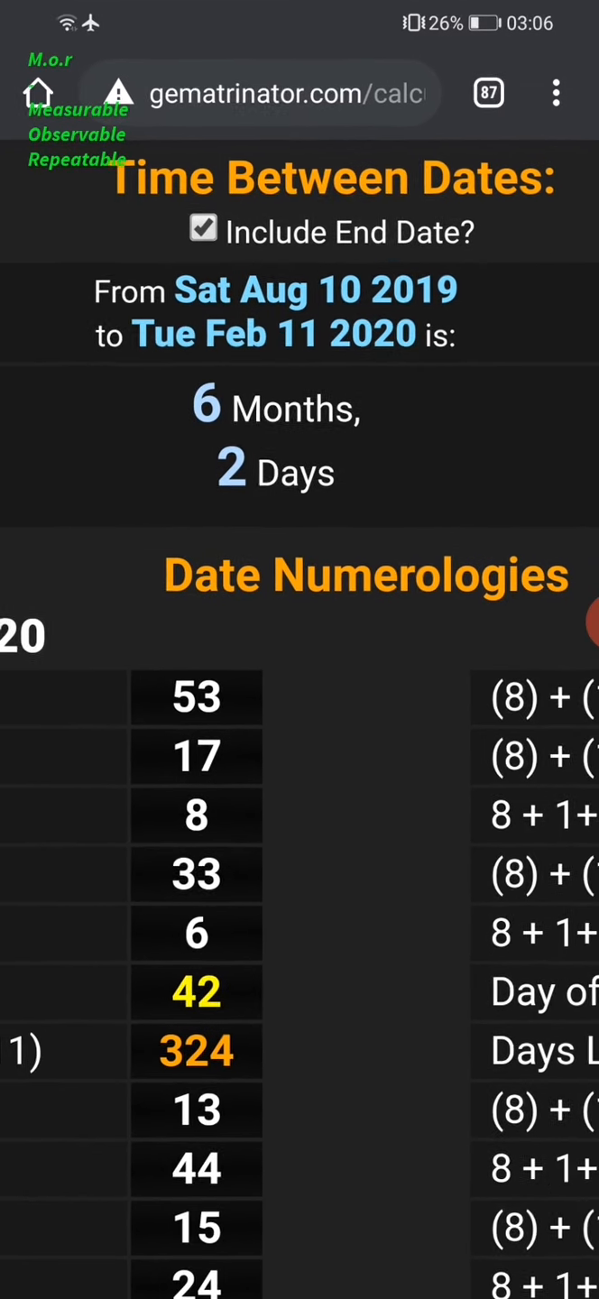
pyautogui.scroll(-3)
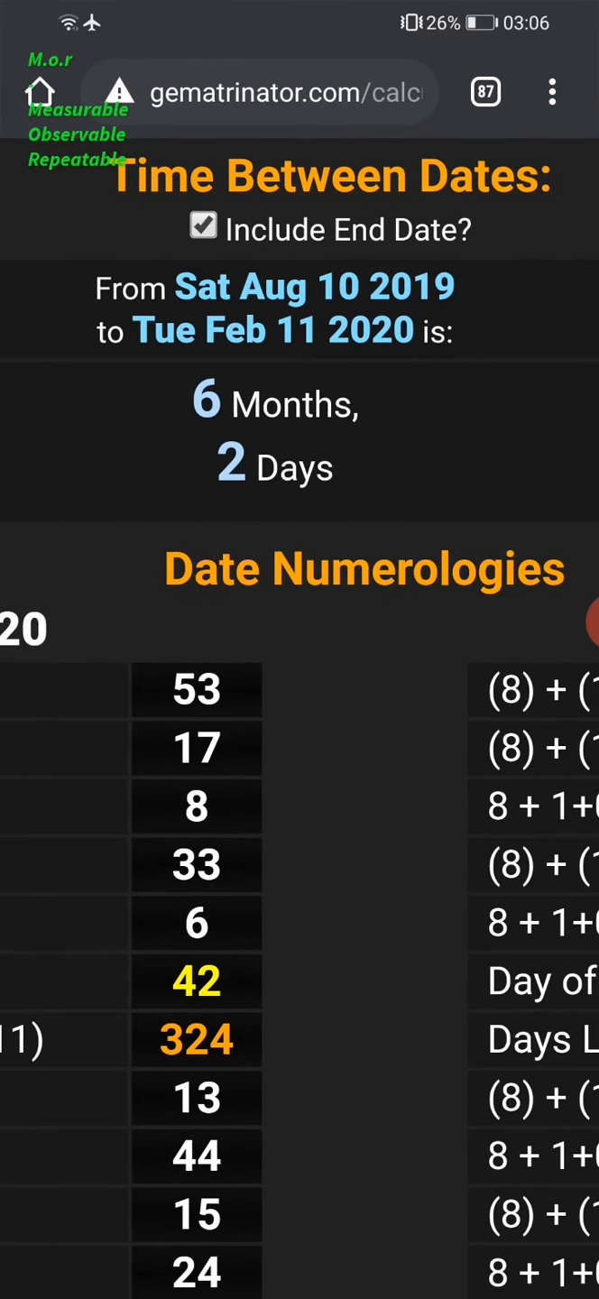